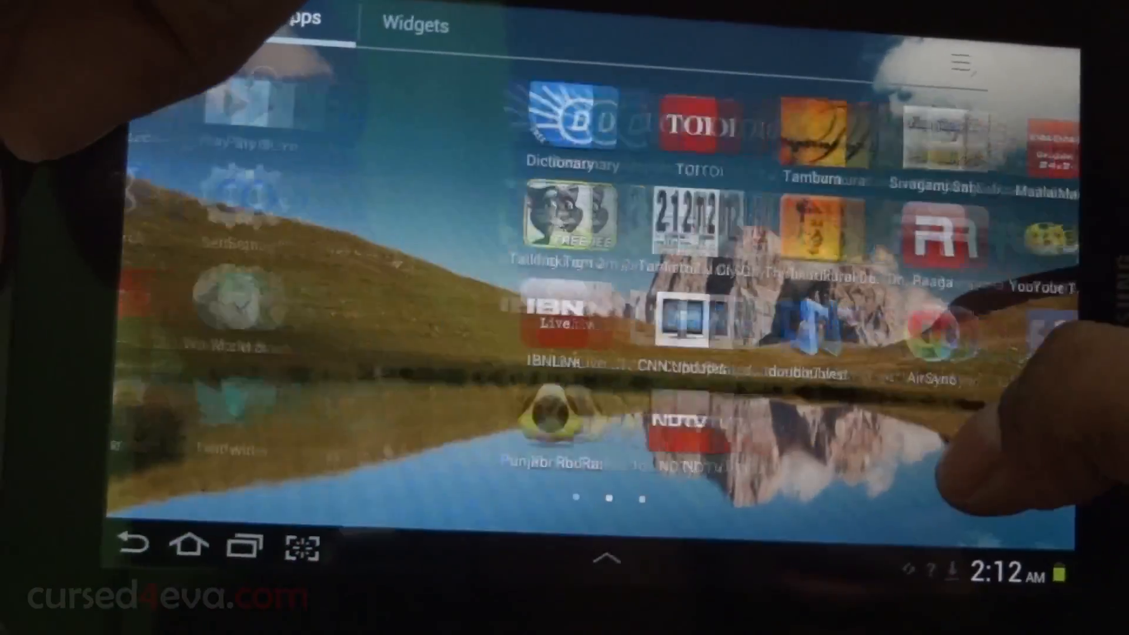
Launch an app from the Apps drawer, leaving only the mountain-lake wallpaper visible
click(193, 546)
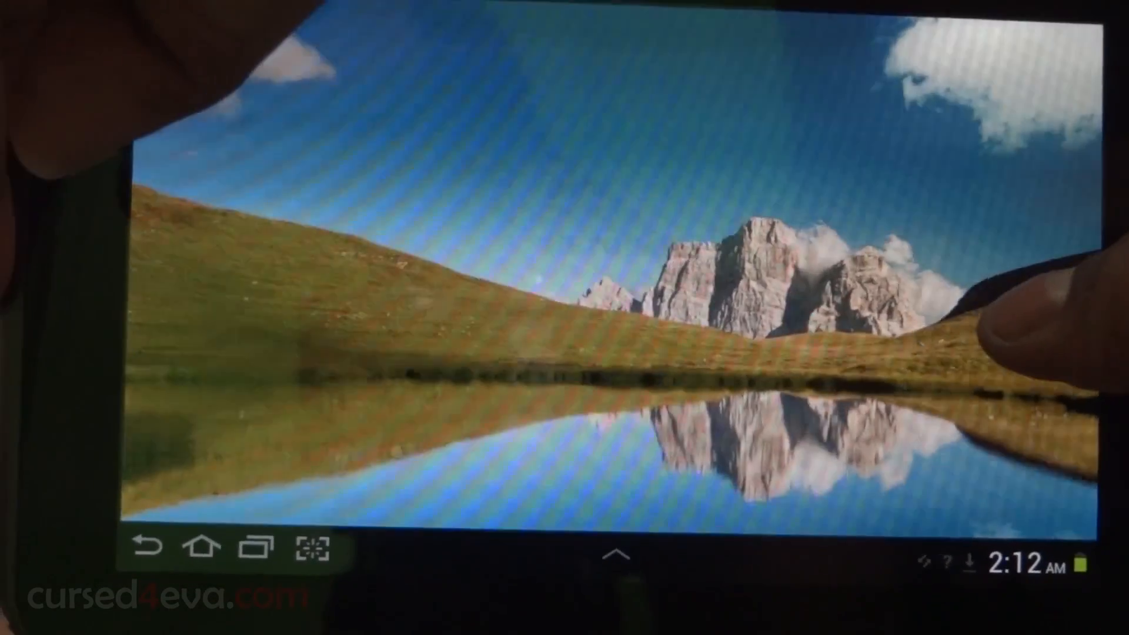